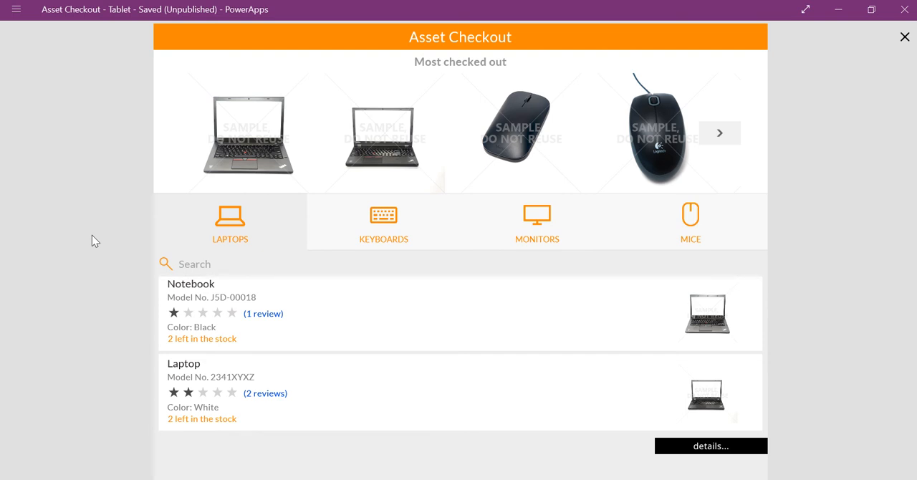
mouse_move(610, 445)
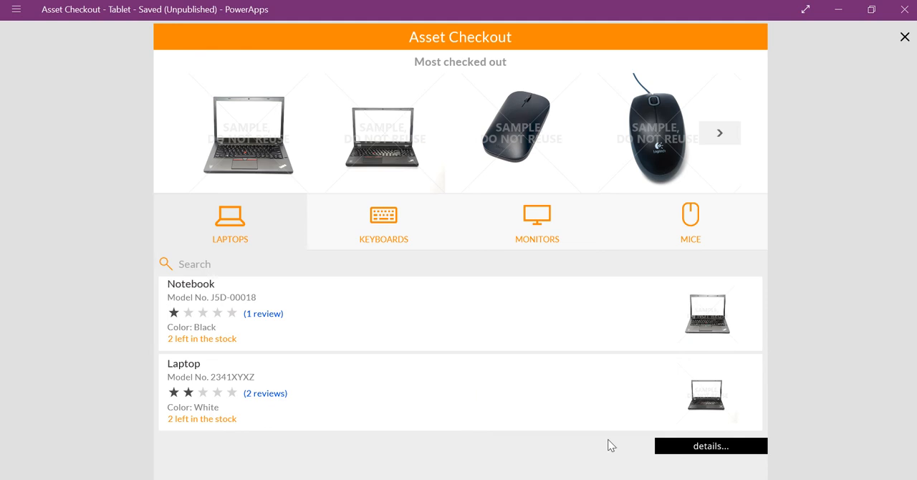
mouse_move(371, 179)
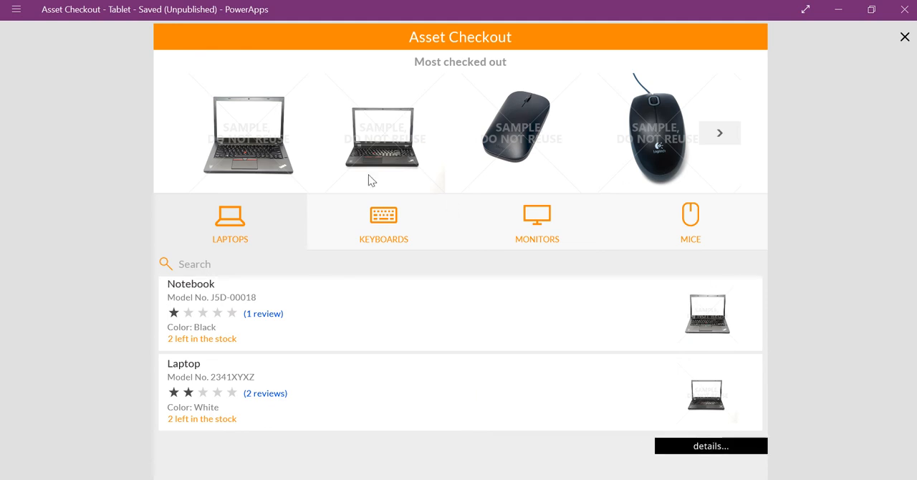
mouse_move(637, 73)
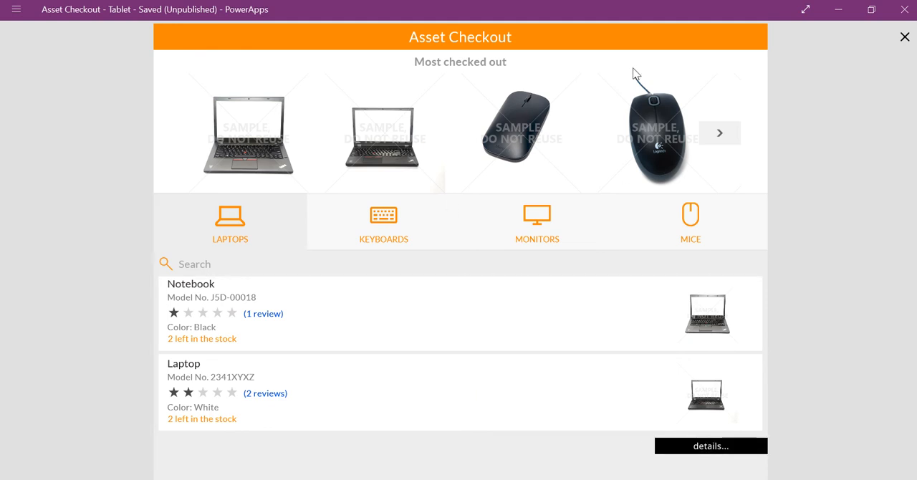
mouse_move(750, 377)
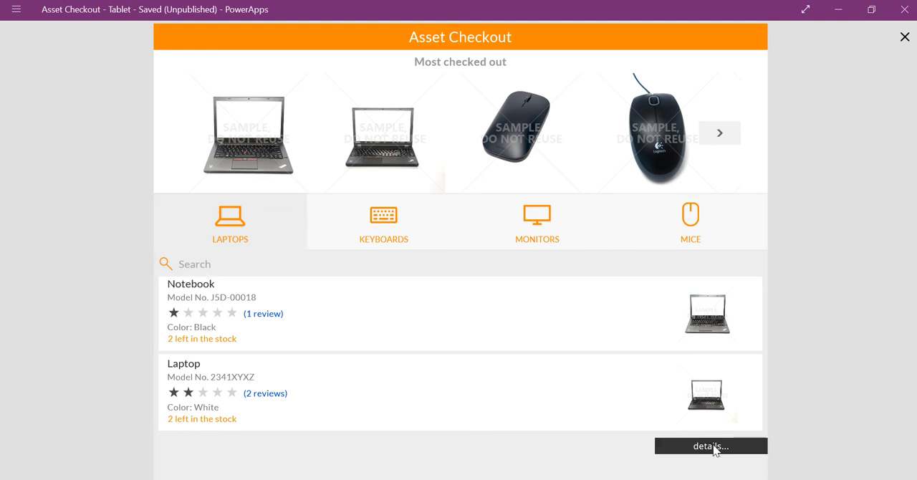
- Toggle the description panel, then review the details button's formula and 500 timer duration
click(710, 446)
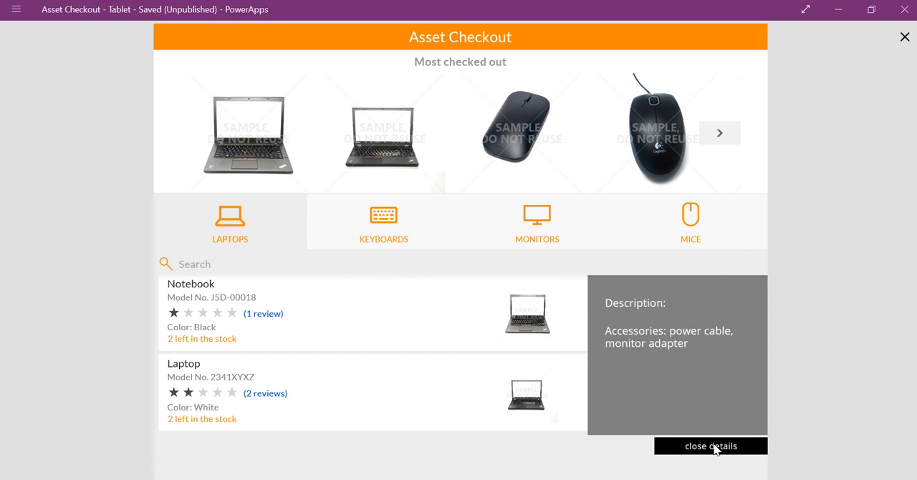
click(710, 445)
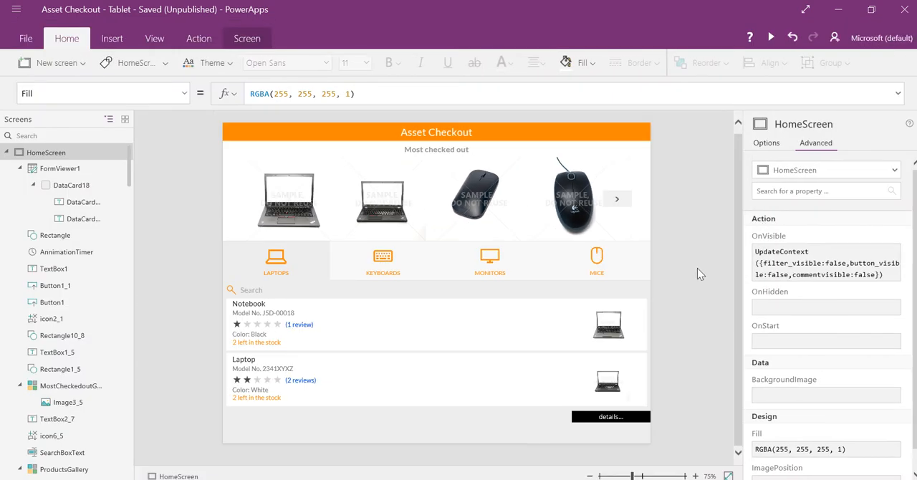
mouse_move(629, 417)
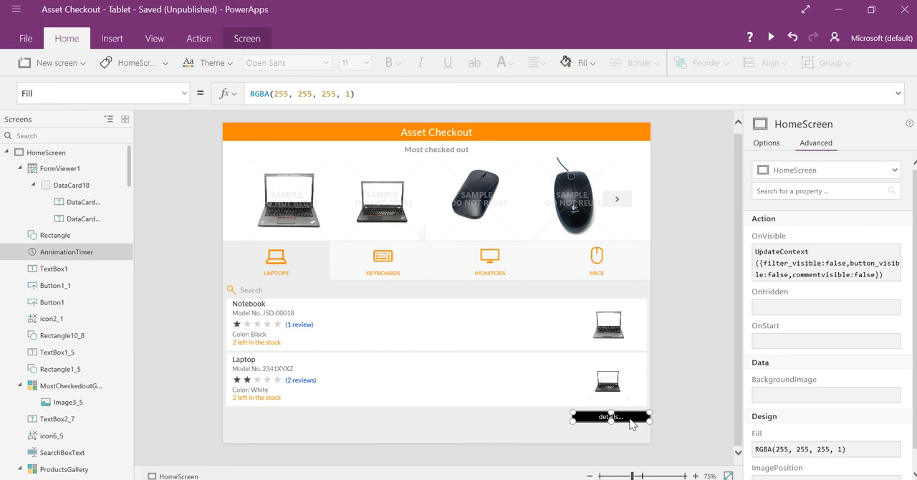
click(67, 252)
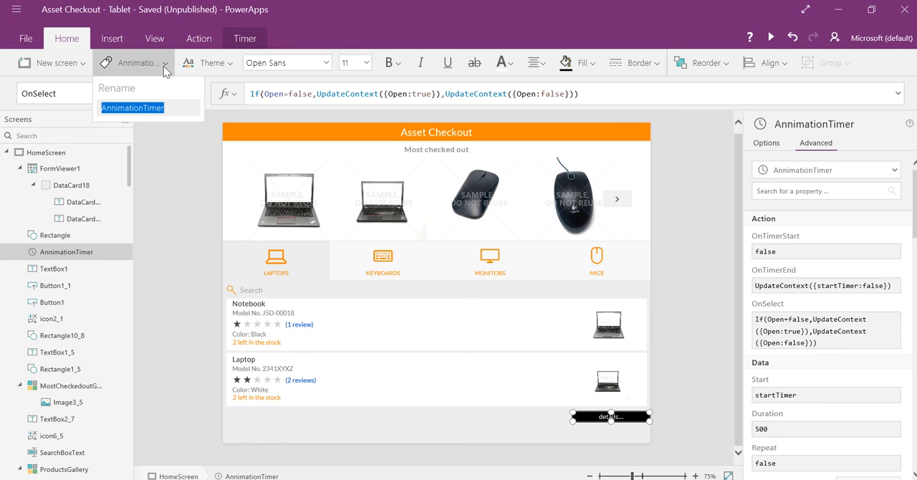
mouse_move(752, 181)
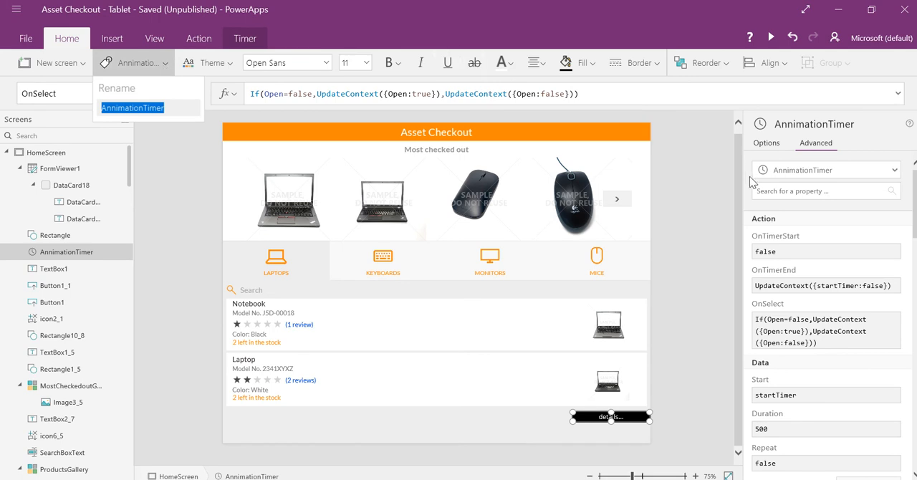
mouse_move(731, 196)
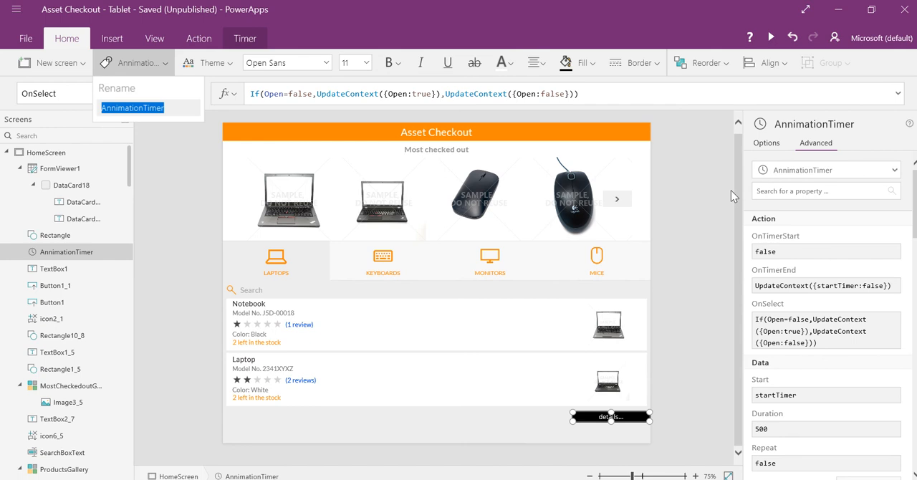
scroll(down, 3)
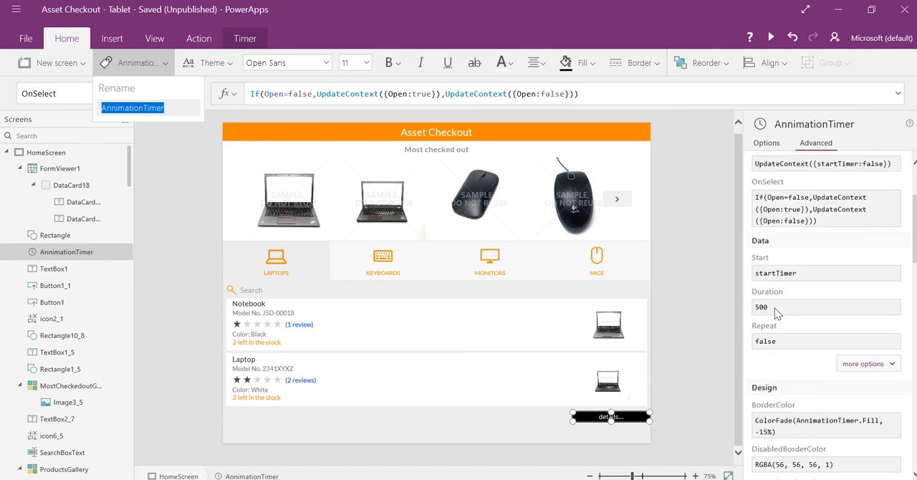
mouse_move(772, 314)
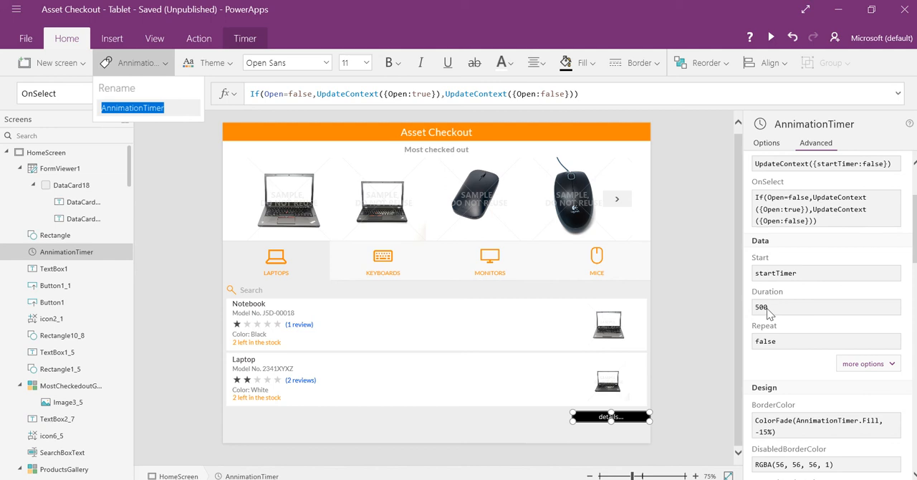
mouse_move(464, 233)
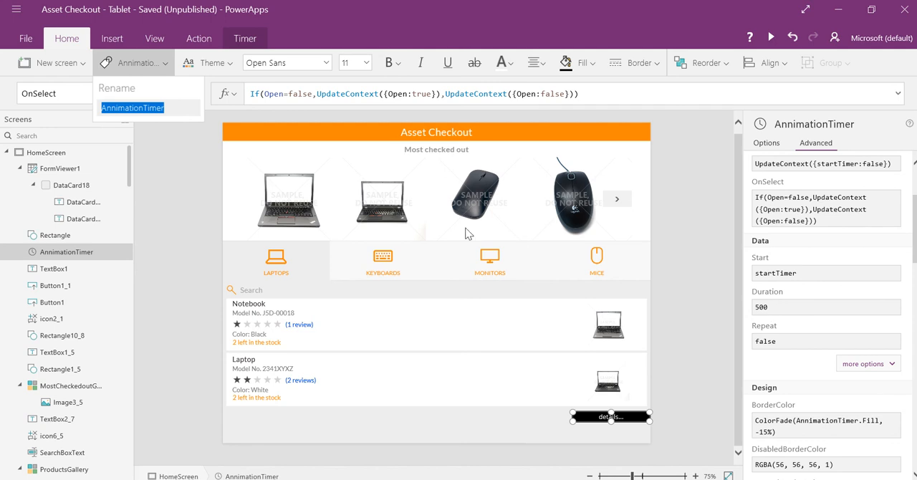
mouse_move(211, 131)
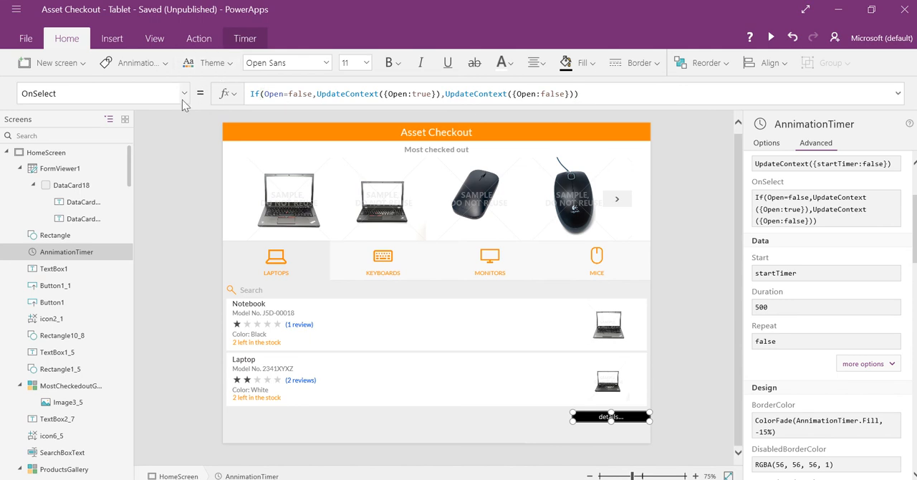
- View the button's Text formula If(Open=false,"details...","close details")
click(184, 93)
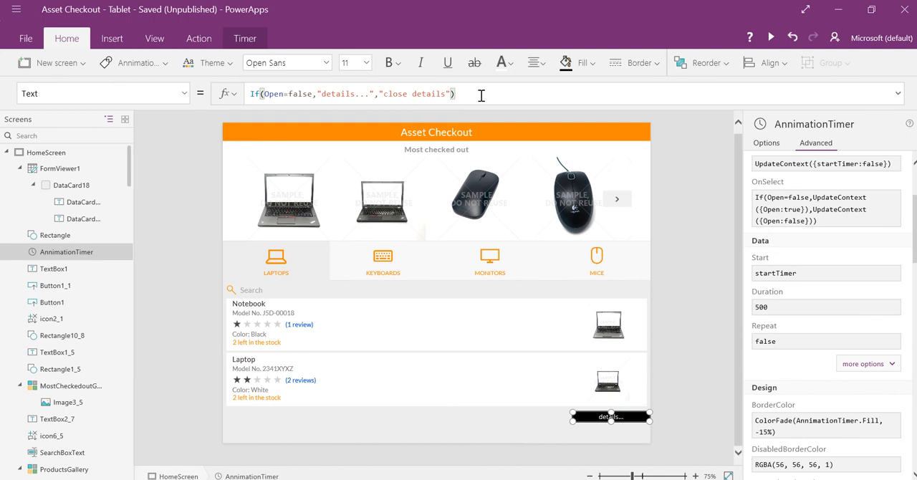
mouse_move(677, 353)
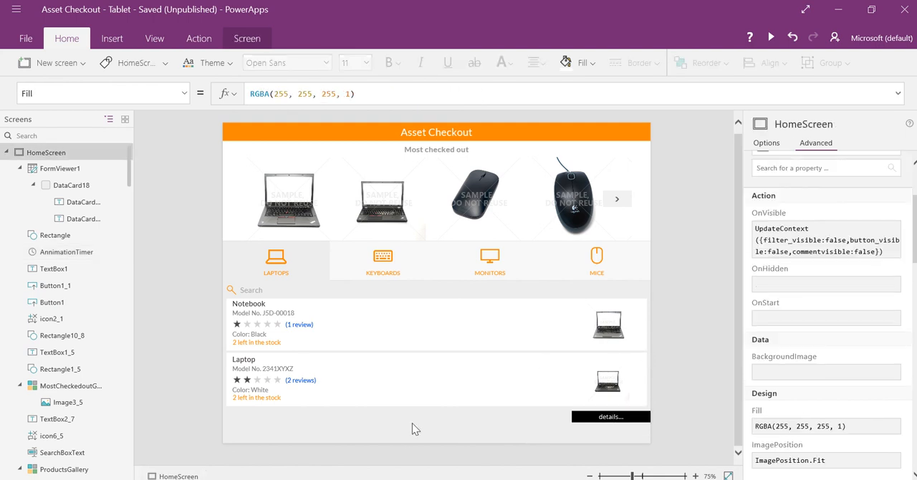
mouse_move(405, 442)
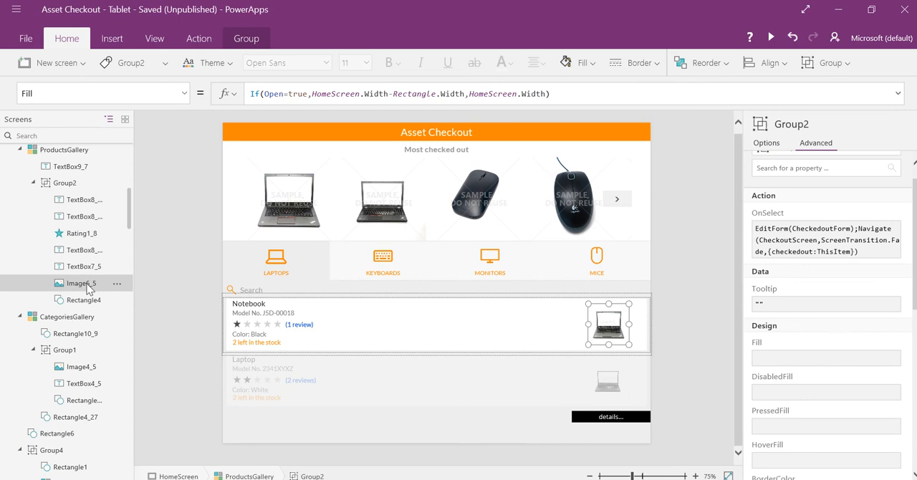
- Select Image6_5 in the gallery to review its X formula ProductsGallery.Width-150
click(75, 283)
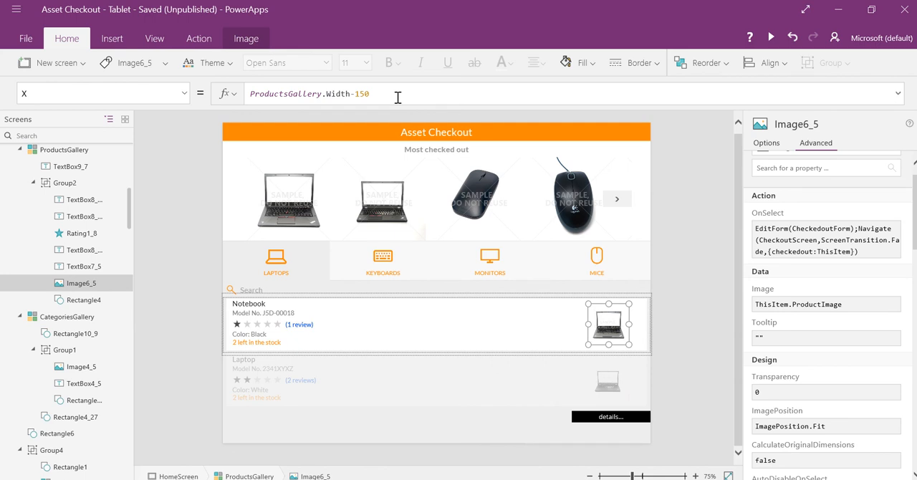
mouse_move(640, 329)
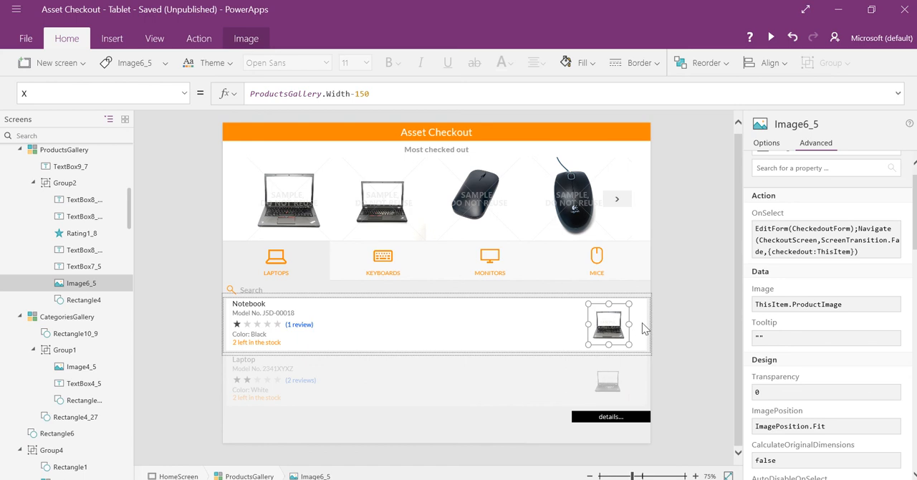
mouse_move(622, 409)
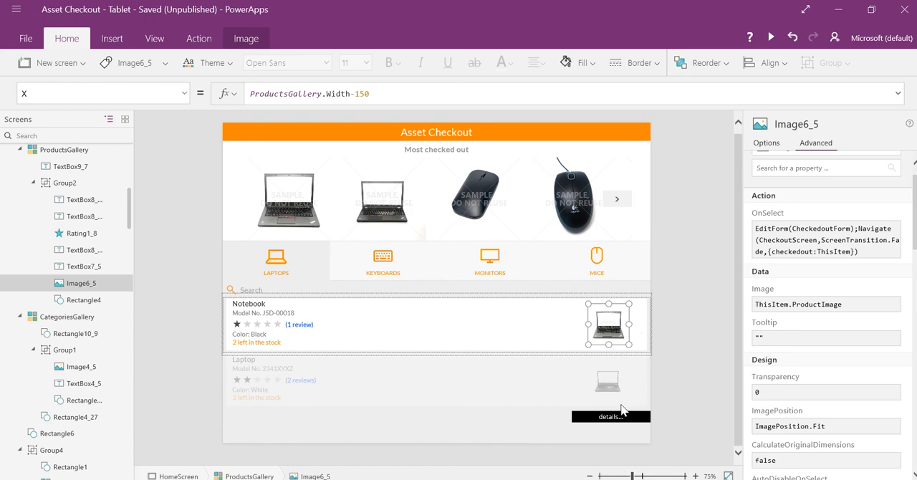
mouse_move(613, 426)
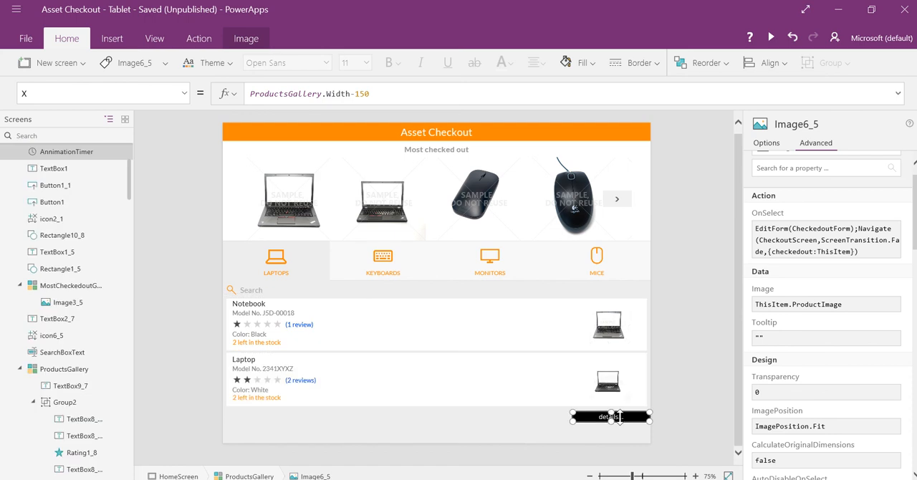
- Inspect AnimationTimer, then trigger the details button to slide the grey panel open
click(66, 151)
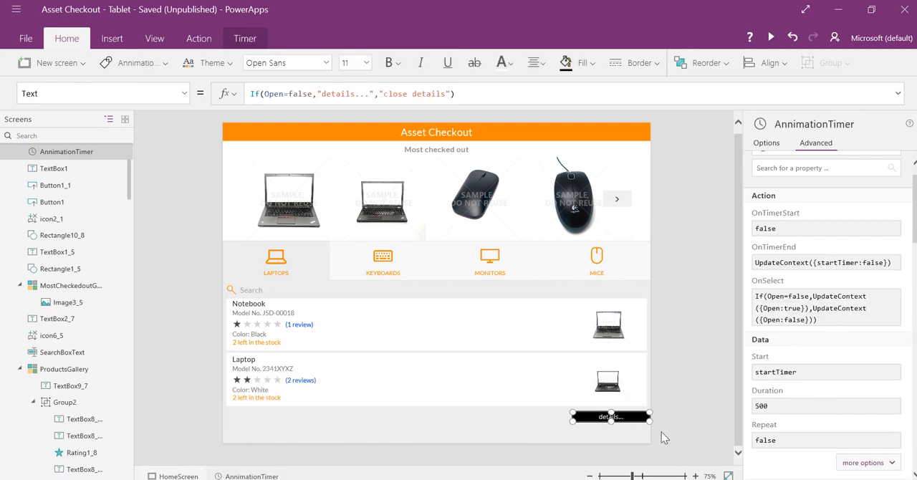
click(609, 416)
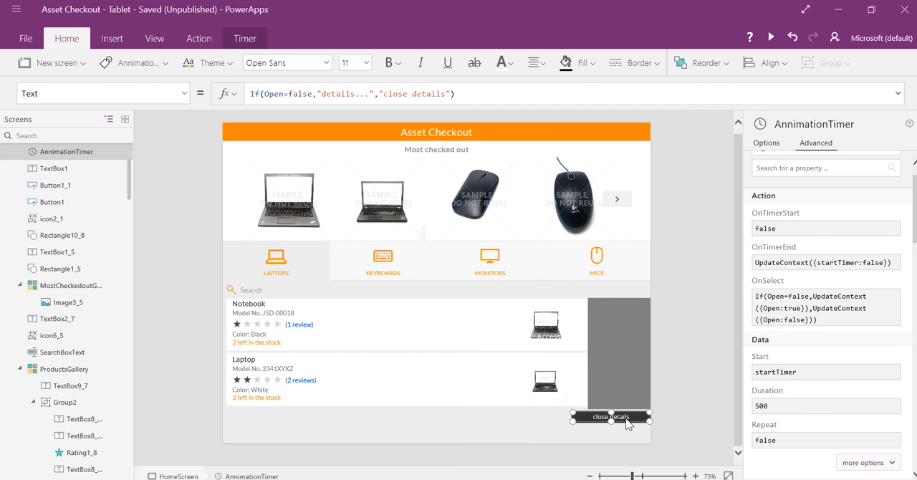
click(610, 416)
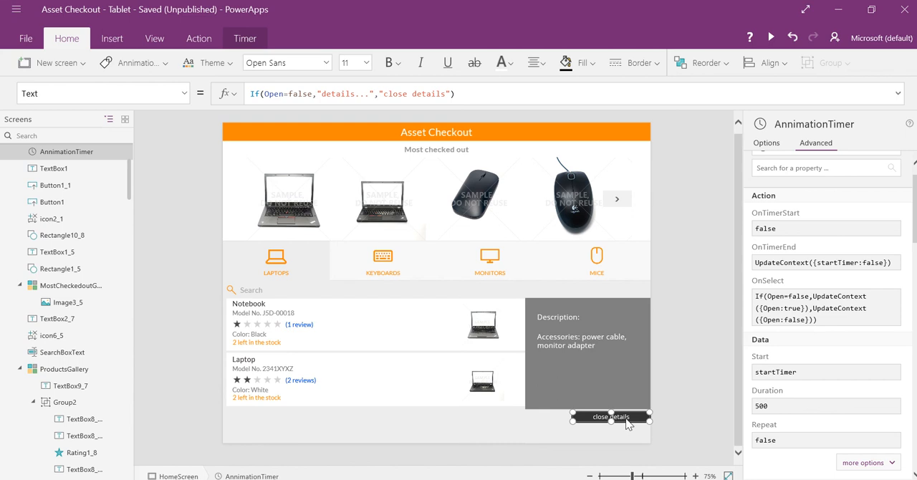
mouse_move(580, 424)
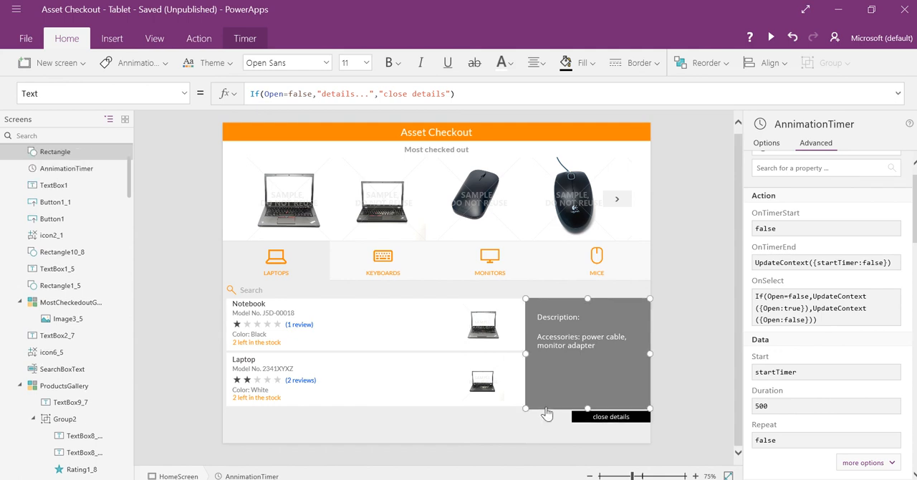
click(587, 354)
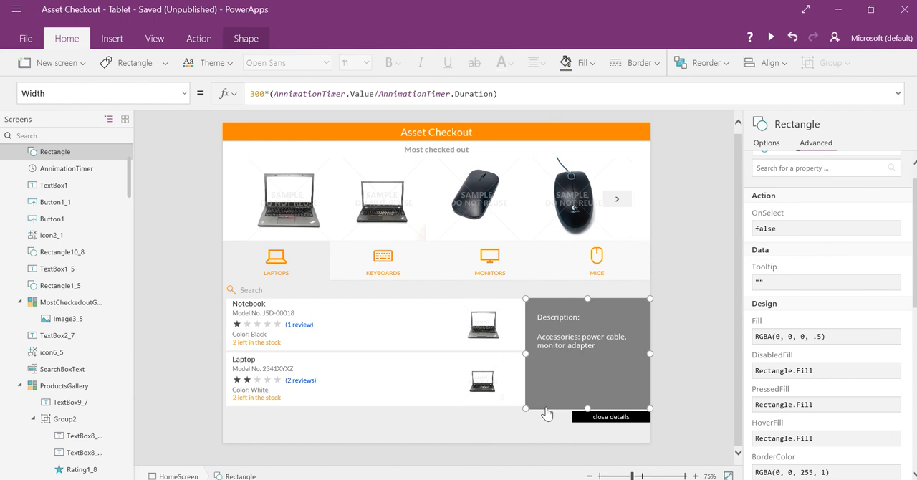
mouse_move(544, 118)
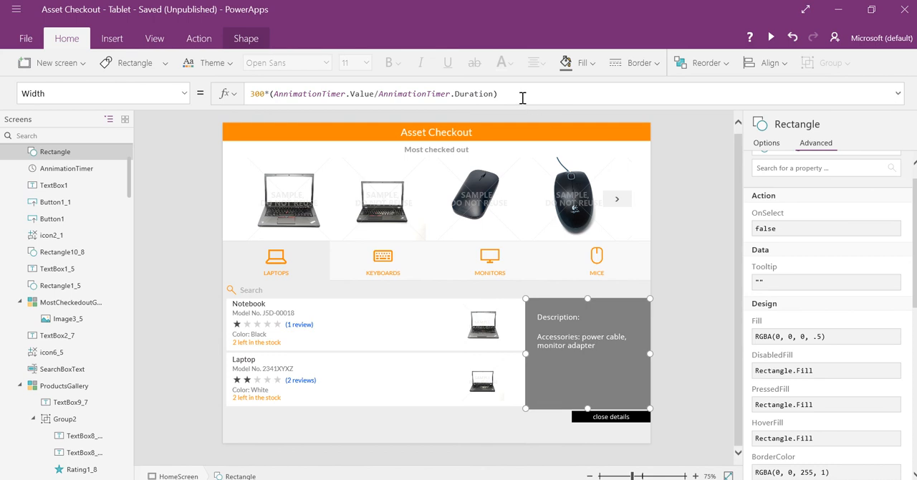
mouse_move(256, 104)
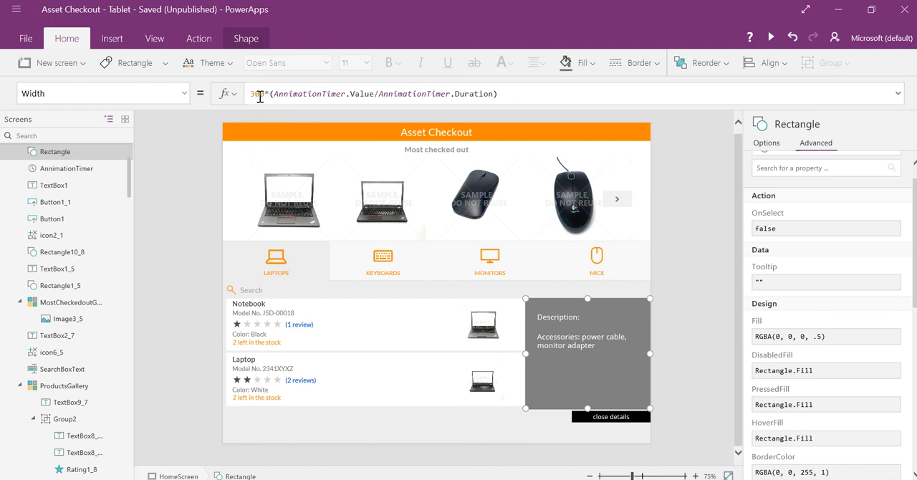
mouse_move(471, 402)
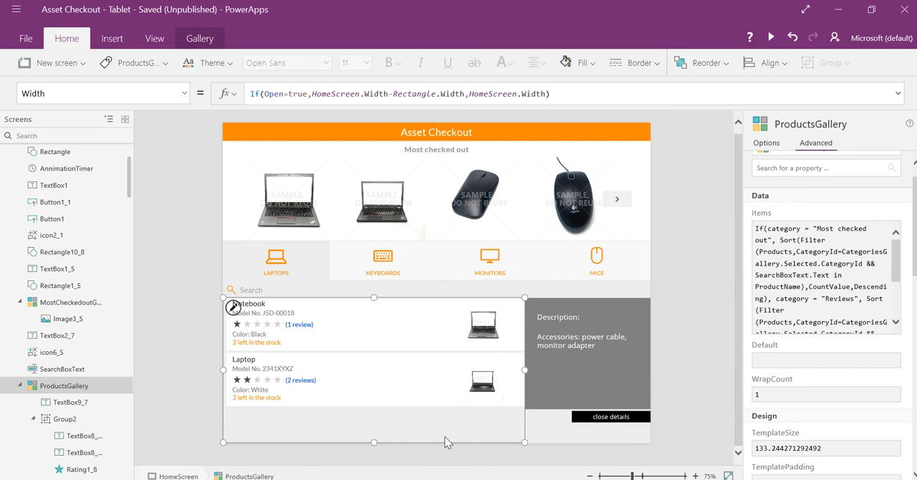
mouse_move(604, 383)
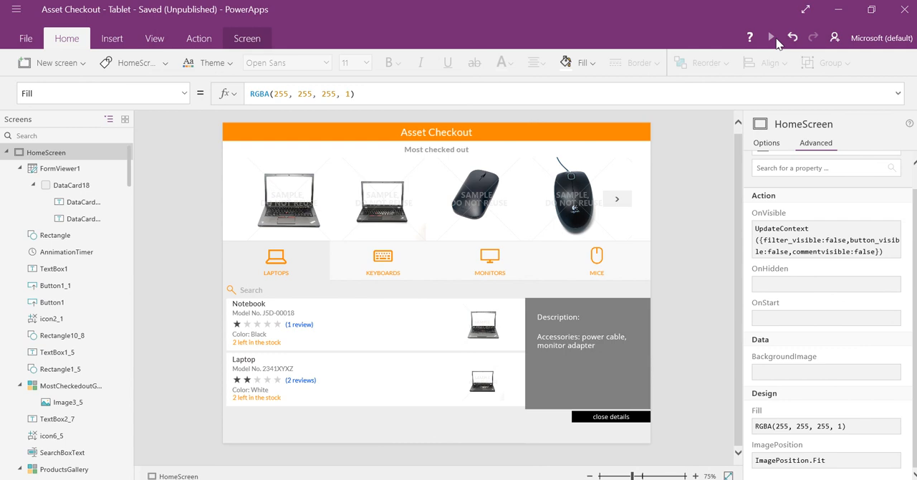
- Run the app in preview and close the description panel, restoring the full-width gallery
click(770, 37)
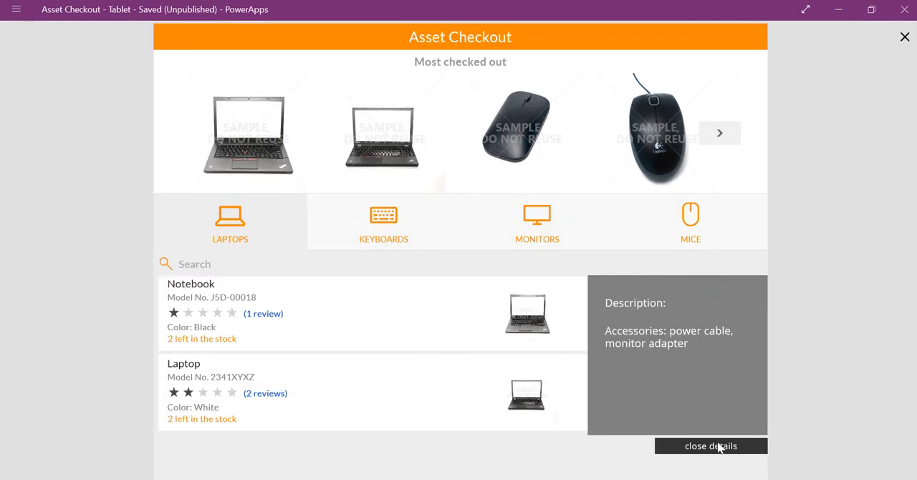
click(710, 446)
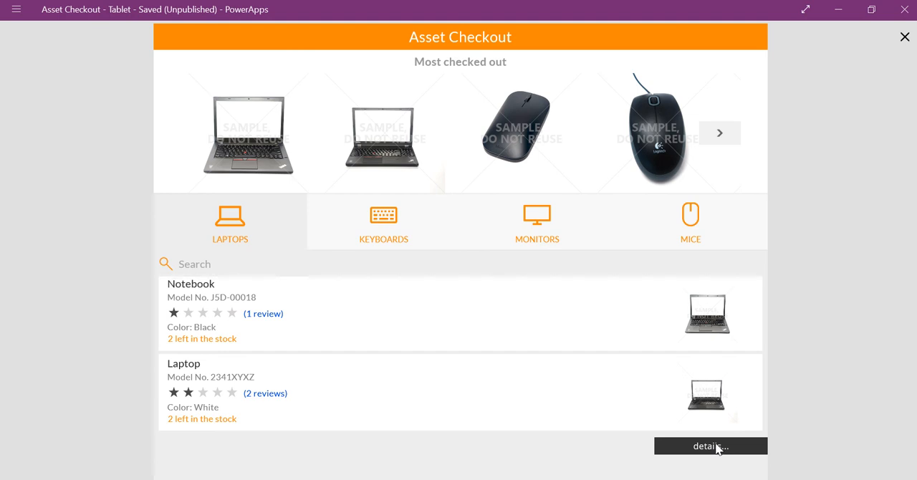
mouse_move(492, 292)
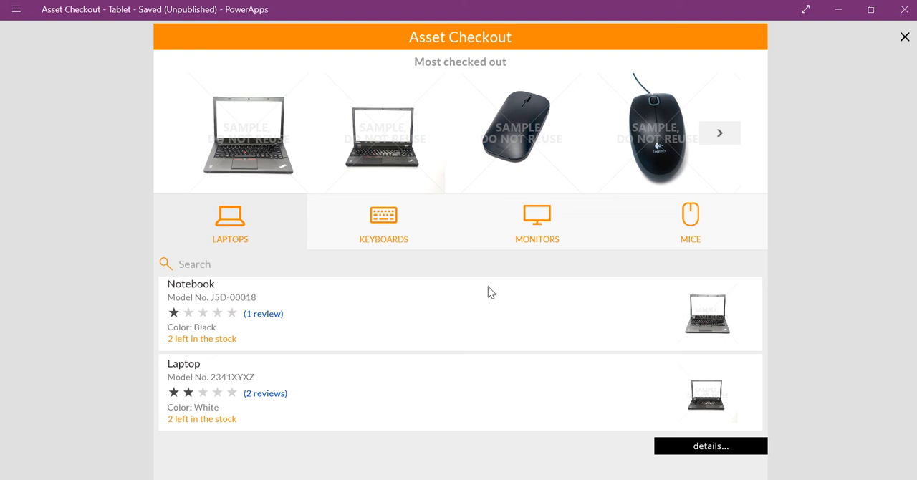
mouse_move(474, 148)
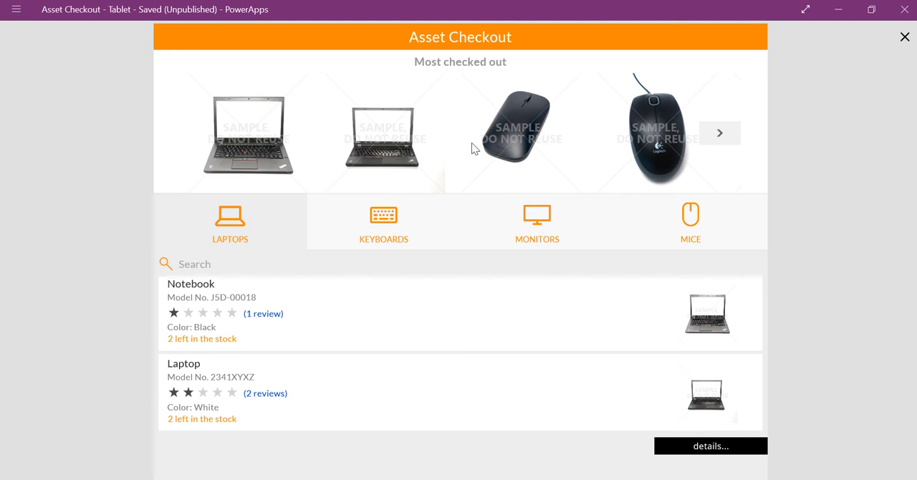